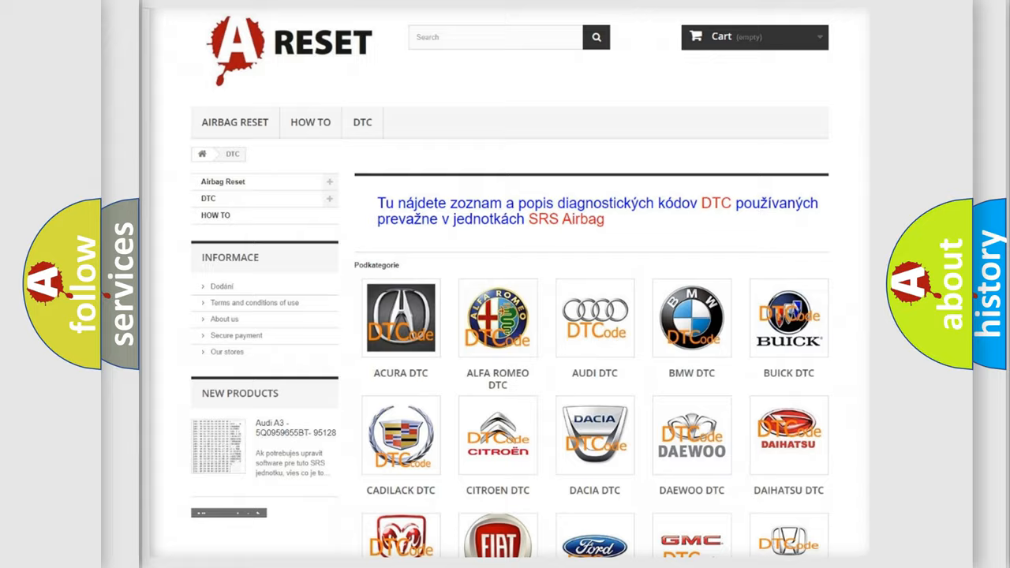
- Open the Chrysler DTC tile from the brand catalogue and scroll its code list
{"action": "scroll", "scroll_direction": "down", "scroll_amount": 3}
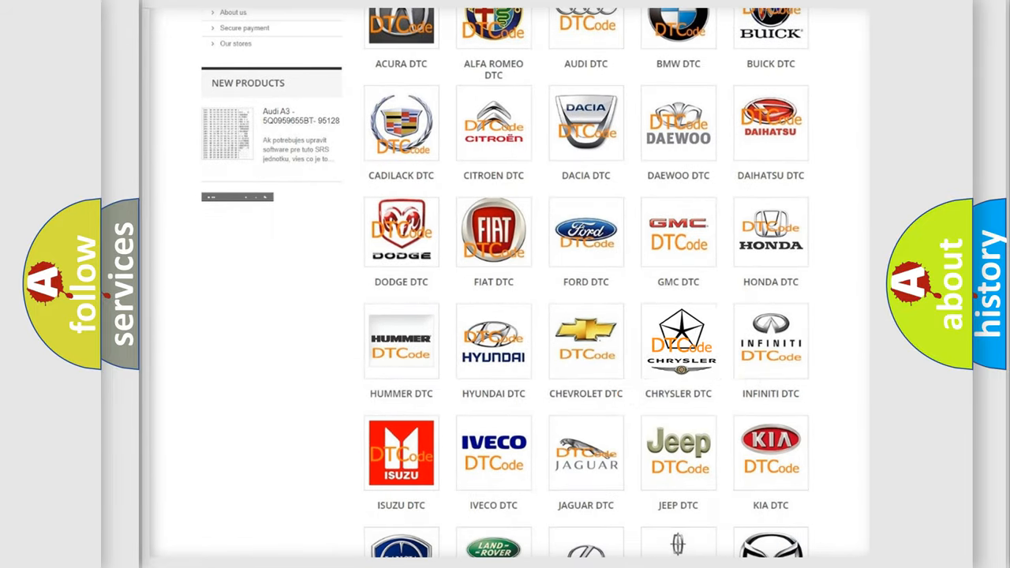
{"action": "left_click", "coordinate": [678, 341]}
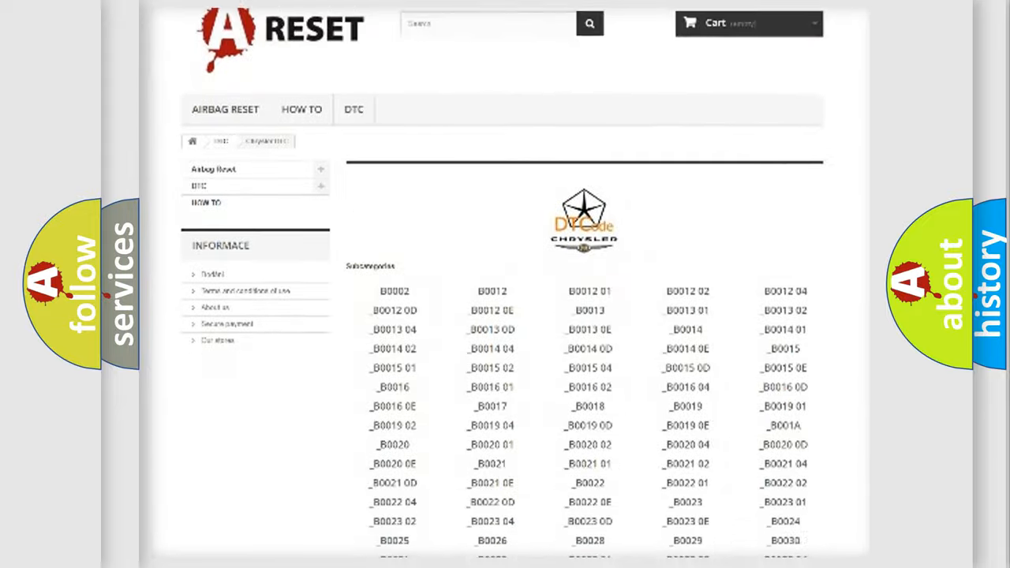
{"action": "scroll", "scroll_direction": "down", "scroll_amount": 3}
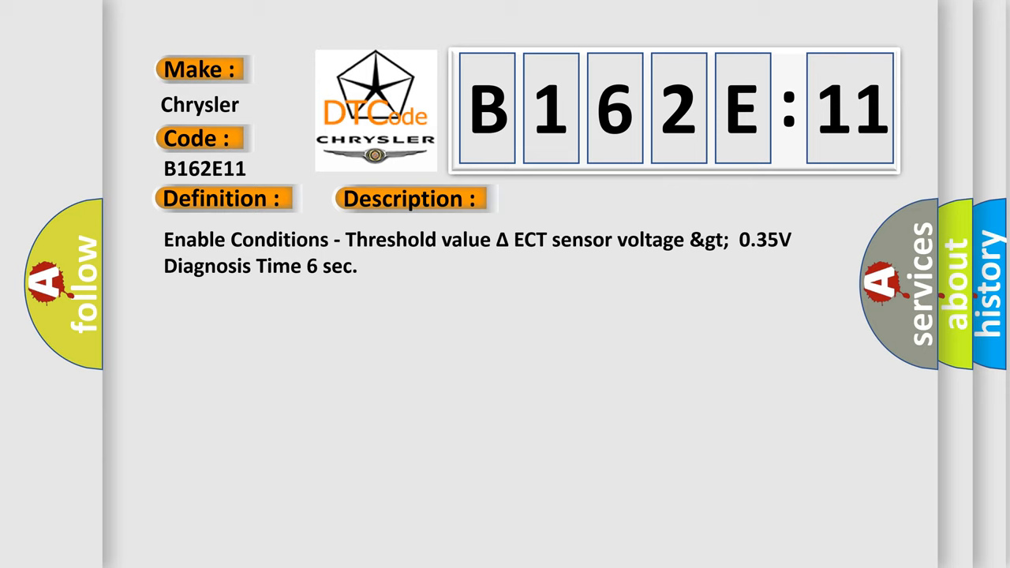
- Reveal the B162E11 Description and Cause: poor connection, ECT signal circuit shorted to ground
{"action": "left_click", "coordinate": [582, 198]}
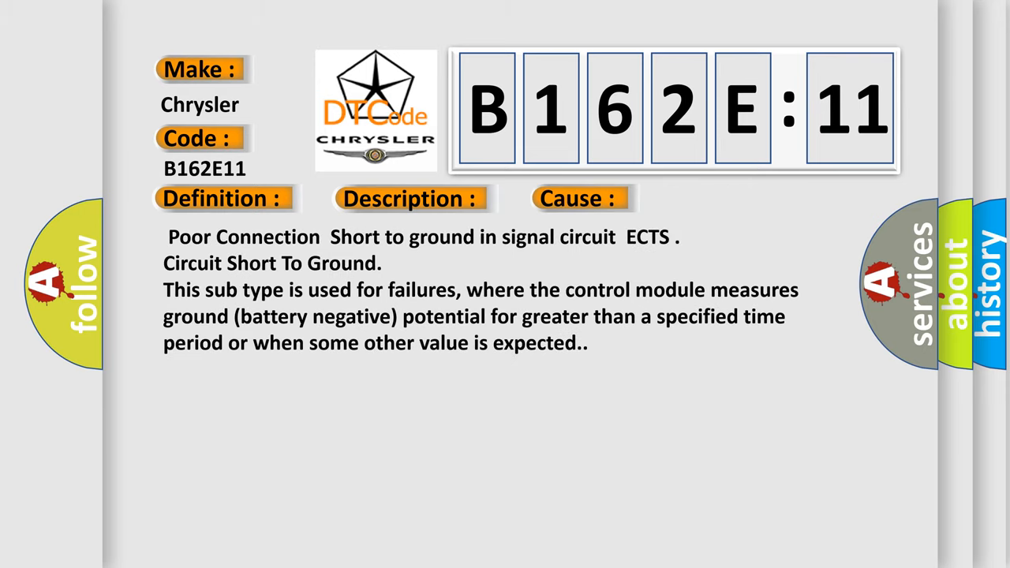